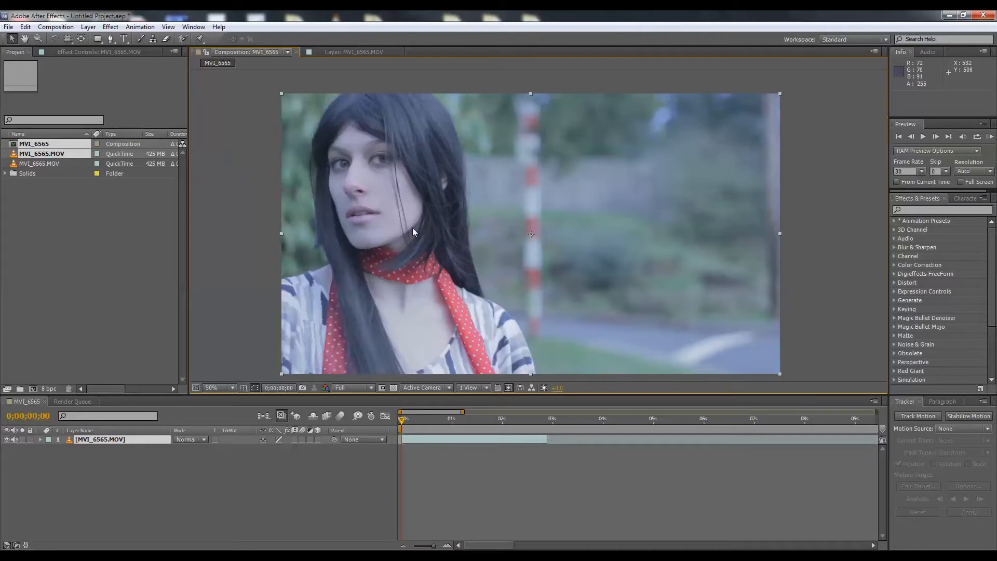
Create a new null object layer from the Layer menu
{"action": "left_click", "coordinate": [87, 27]}
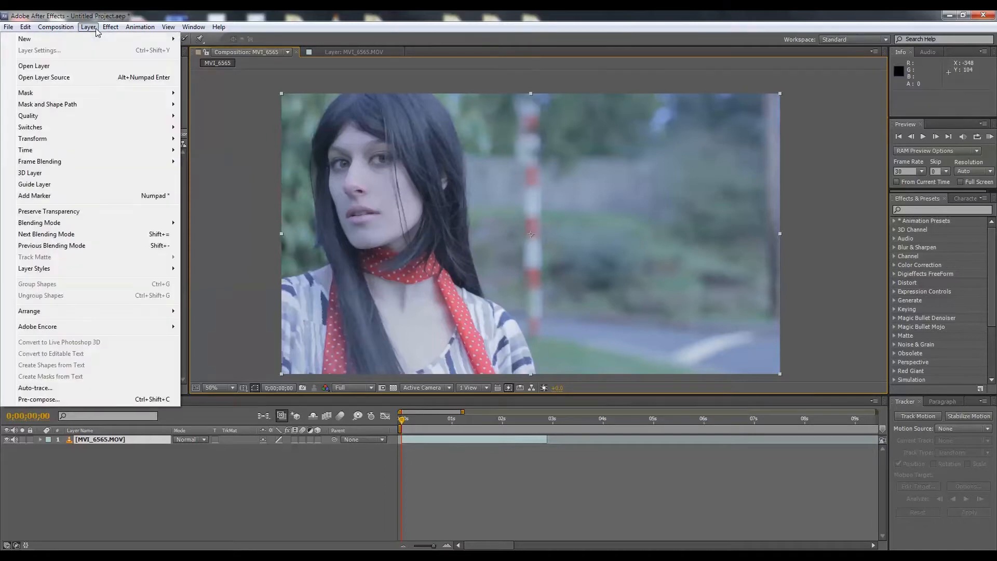
{"action": "left_click", "coordinate": [25, 38]}
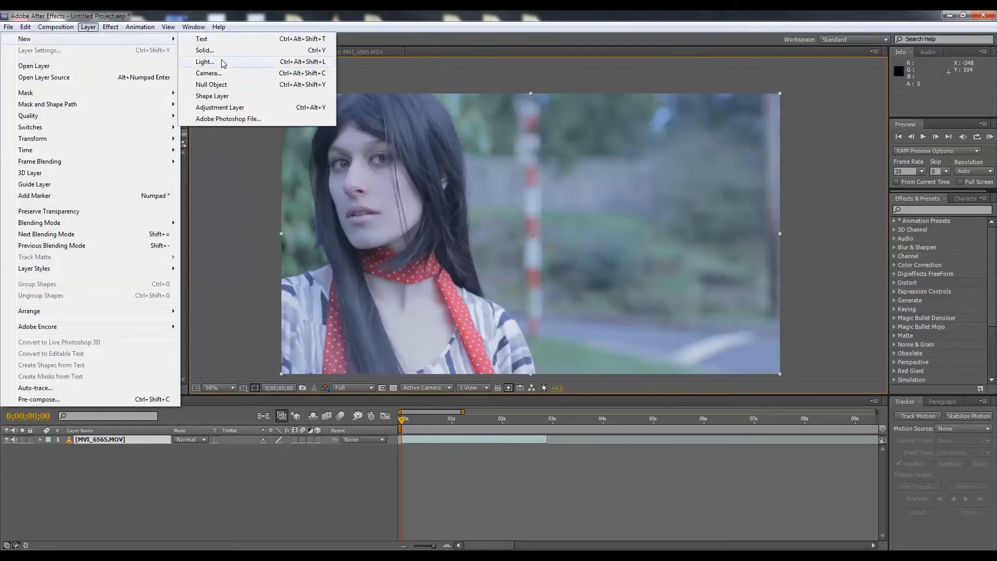
{"action": "left_click", "coordinate": [212, 84]}
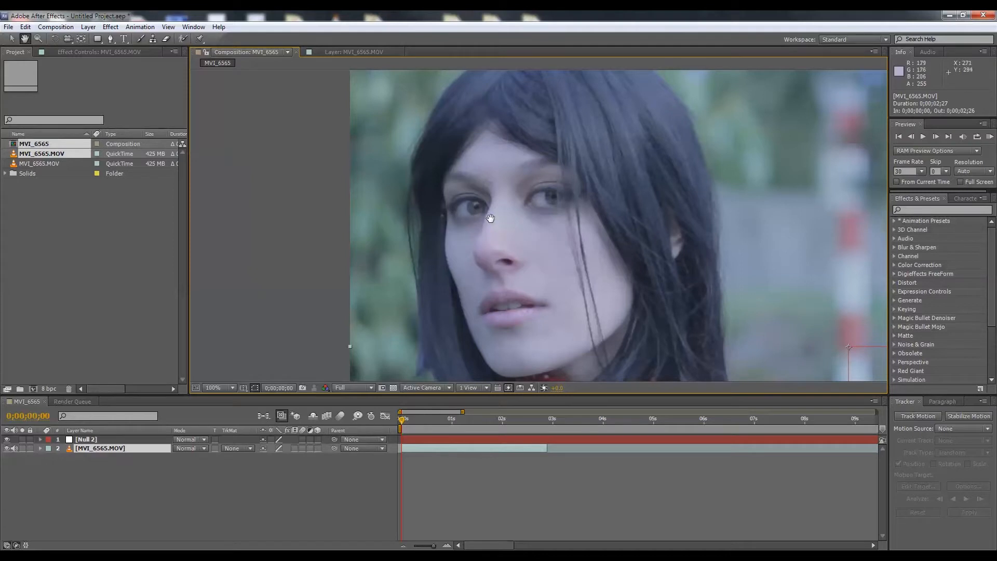
Position the track point over the woman's left eye and analyze its motion forward
{"action": "left_click", "coordinate": [213, 387]}
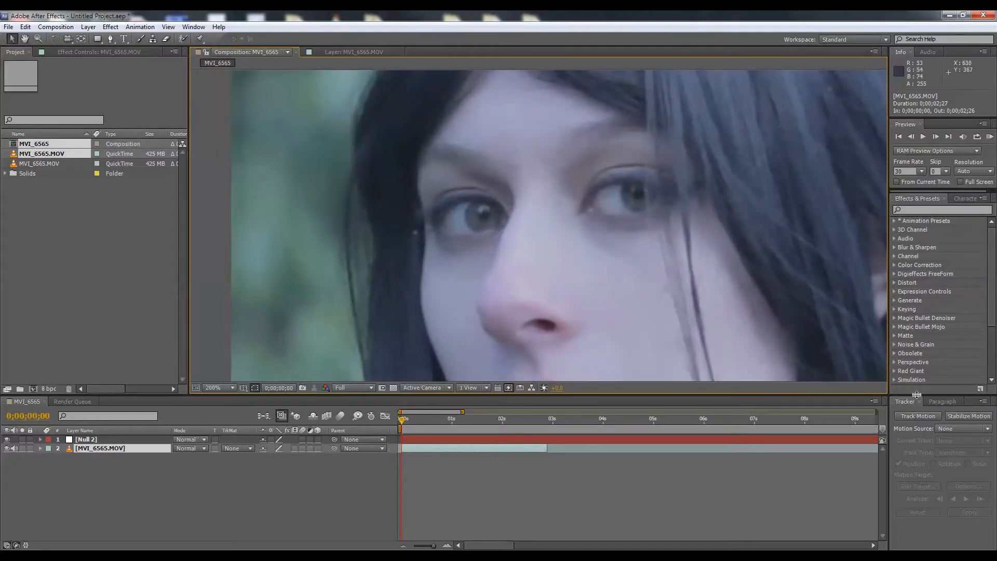
{"action": "mouse_move", "coordinate": [922, 453]}
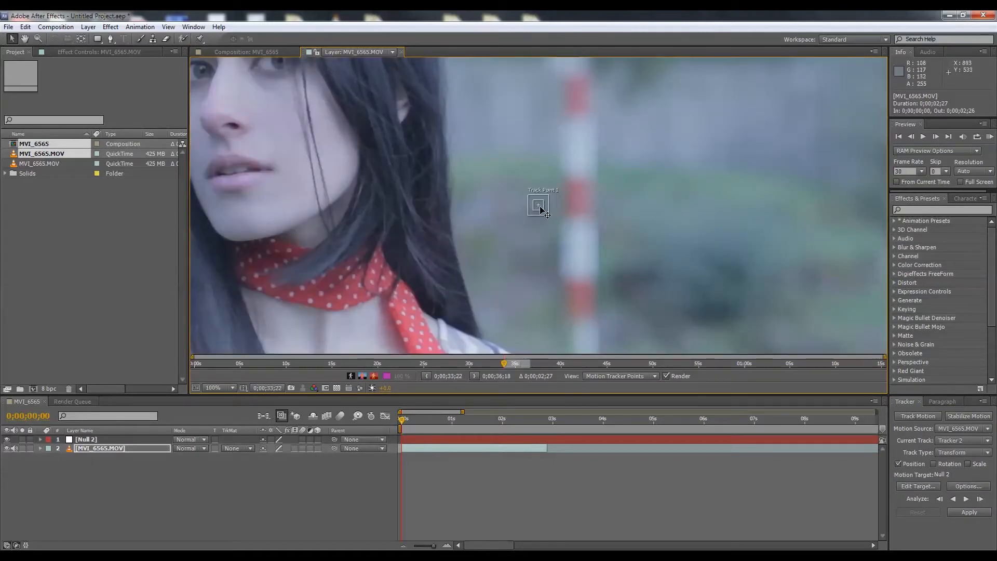
{"action": "left_click_drag", "start_coordinate": [537, 203], "coordinate": [231, 105]}
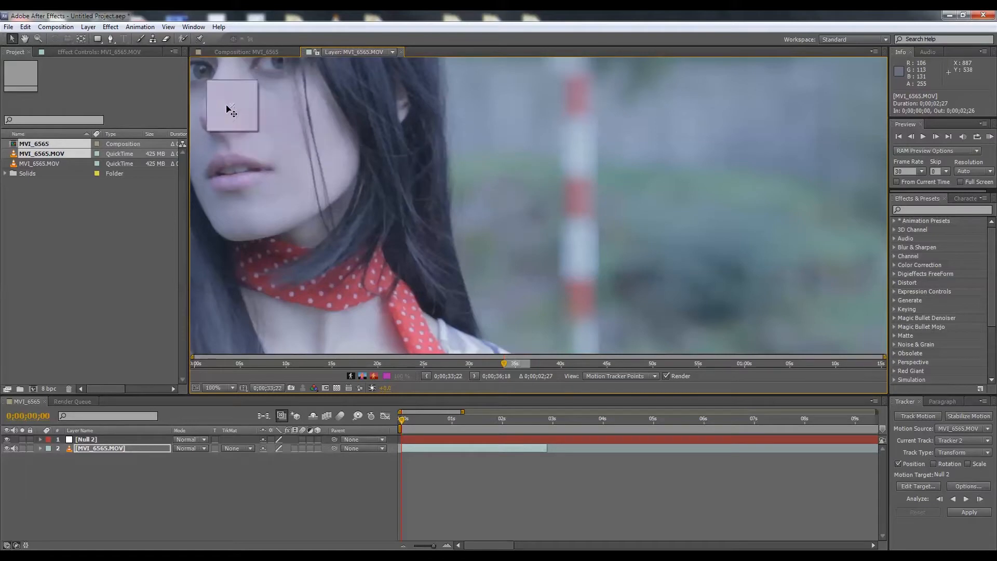
{"action": "left_click_drag", "start_coordinate": [230, 107], "coordinate": [202, 76]}
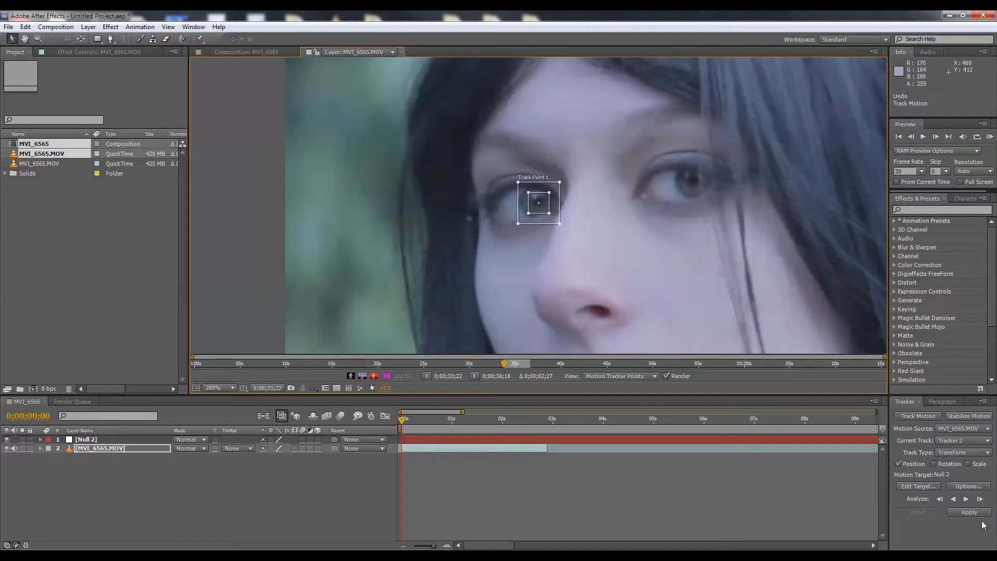
{"action": "mouse_move", "coordinate": [952, 499]}
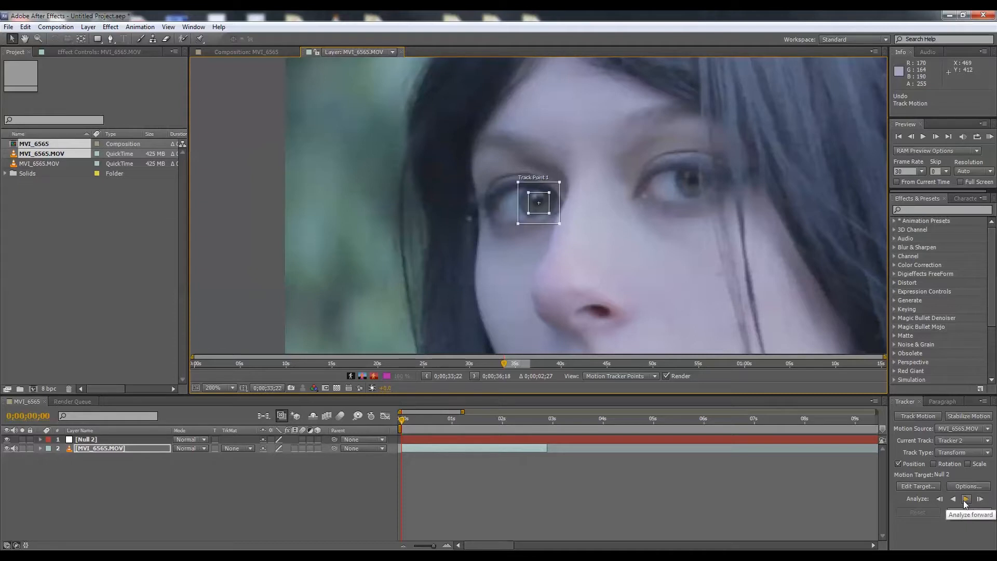
{"action": "left_click", "coordinate": [967, 499]}
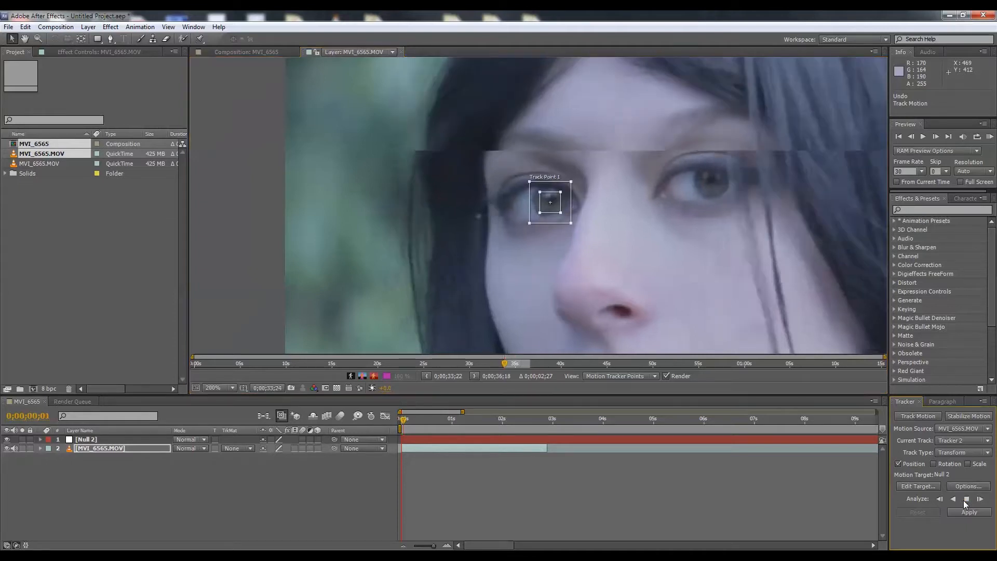
{"action": "left_click", "coordinate": [982, 499]}
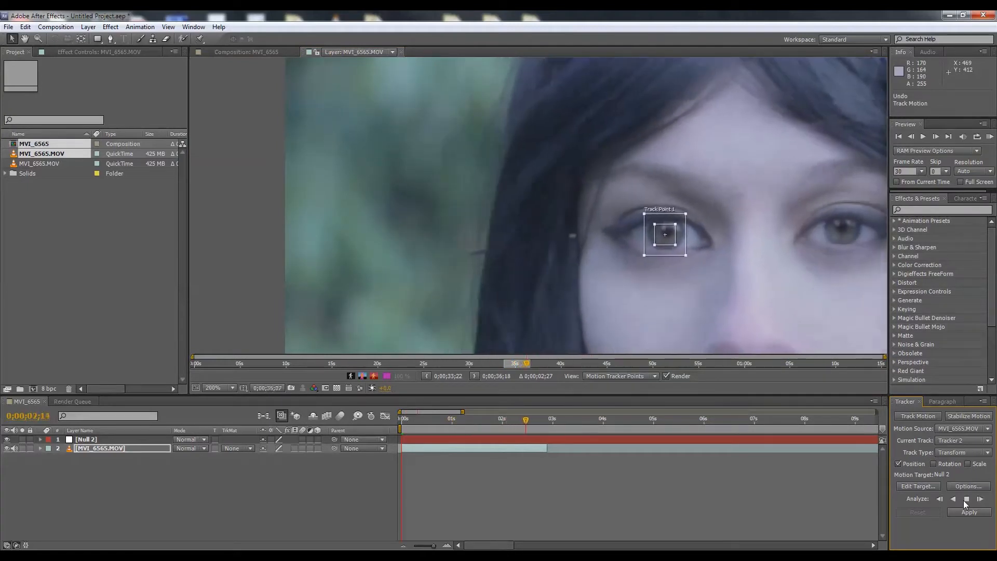
{"action": "left_click", "coordinate": [970, 500]}
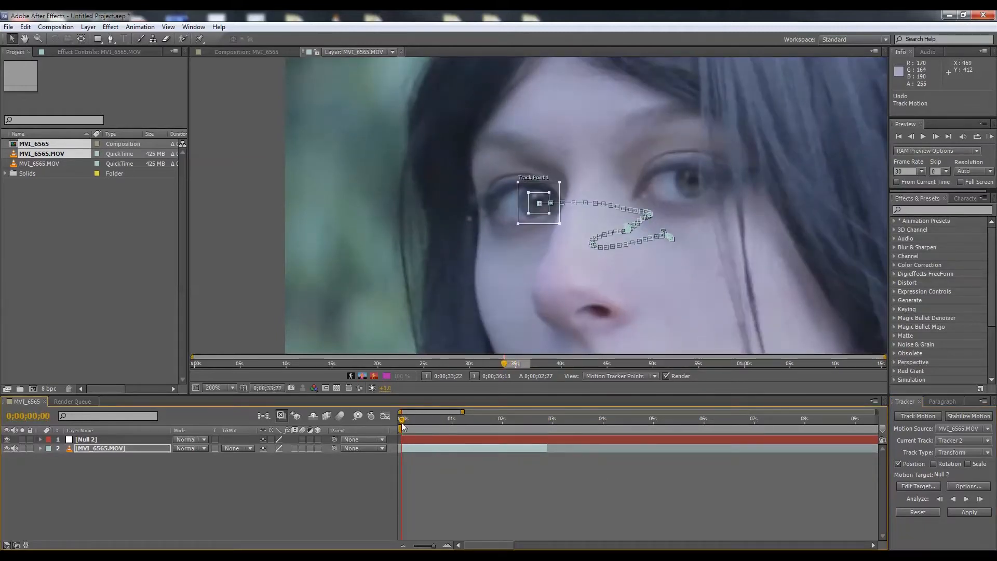
{"action": "mouse_move", "coordinate": [817, 479]}
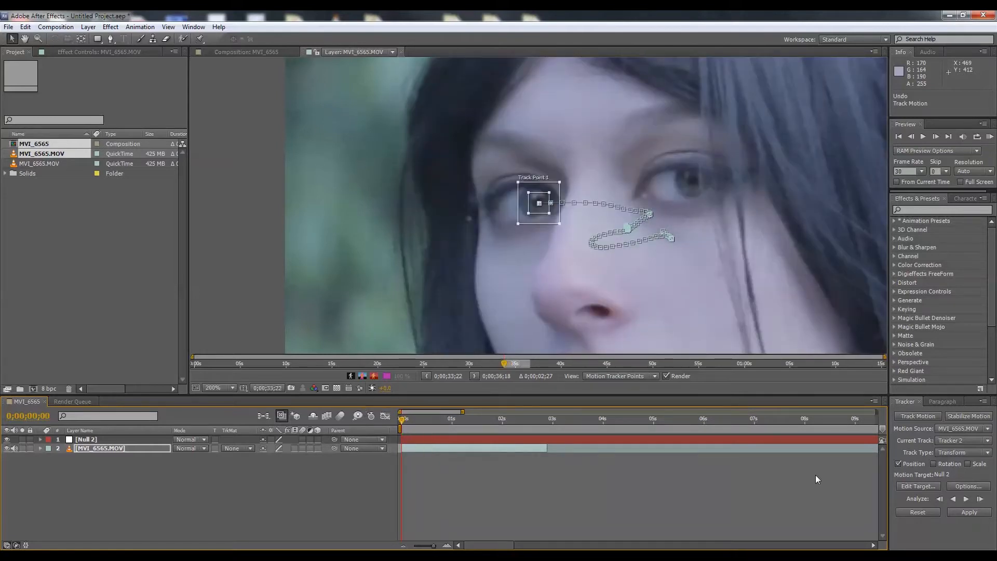
Apply the eye track to Null 2 in X and Y, then scrub to verify
{"action": "left_click", "coordinate": [918, 486]}
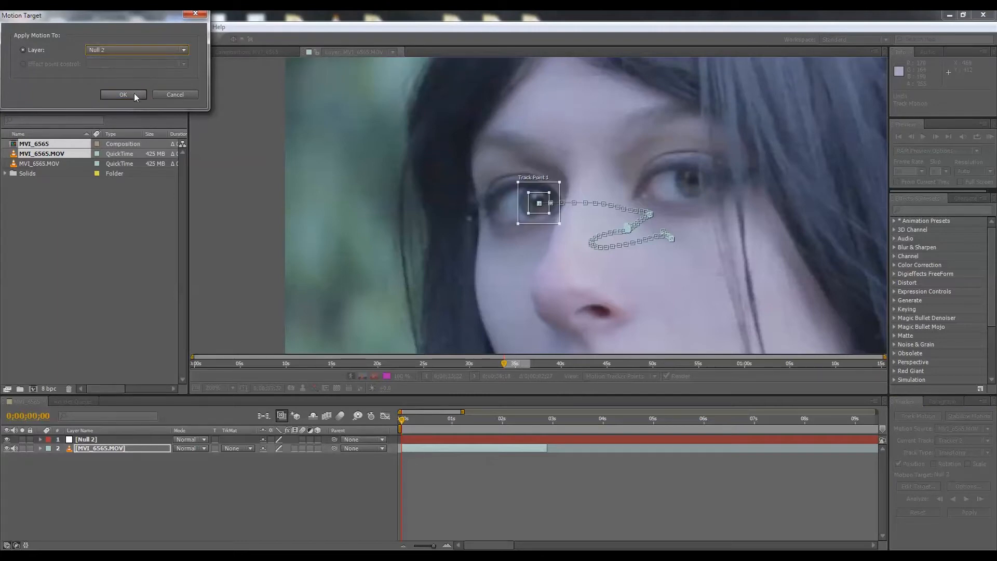
{"action": "left_click", "coordinate": [123, 95]}
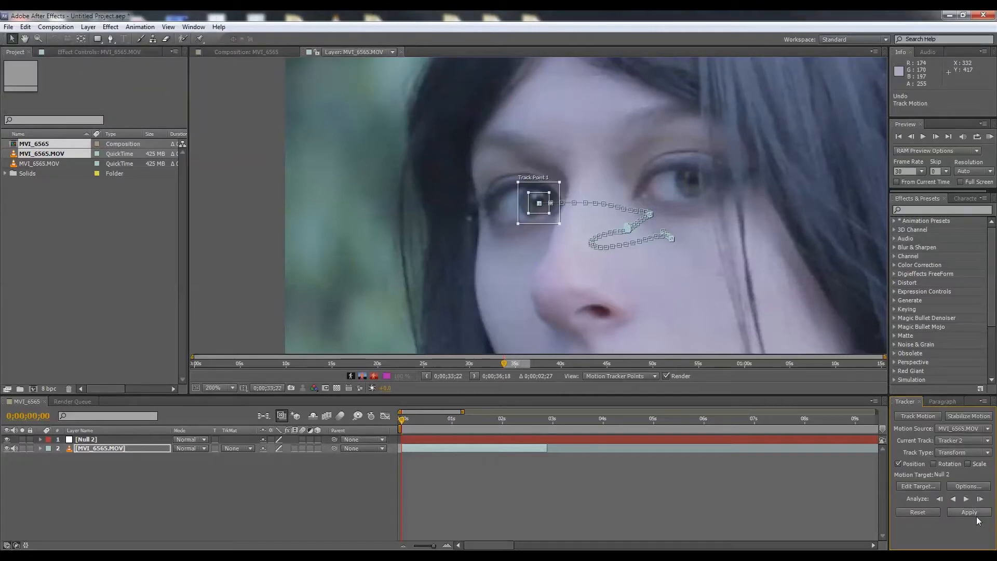
{"action": "left_click", "coordinate": [968, 512]}
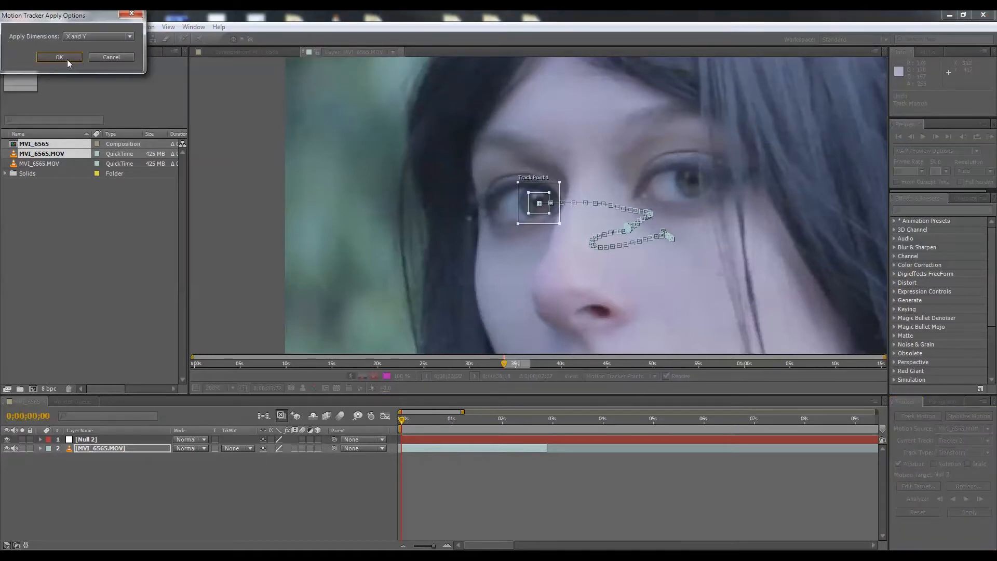
{"action": "left_click", "coordinate": [58, 57]}
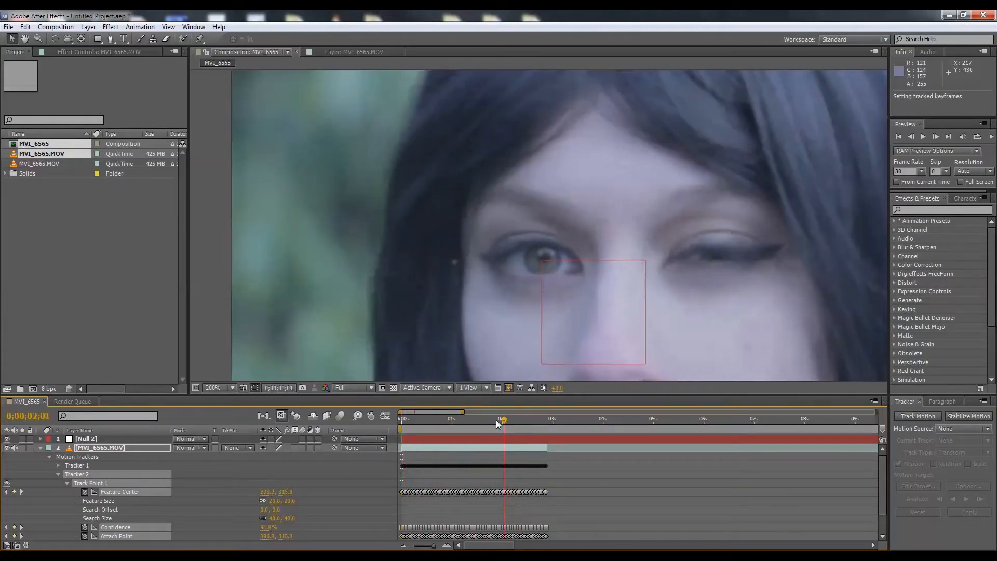
{"action": "left_click", "coordinate": [504, 418]}
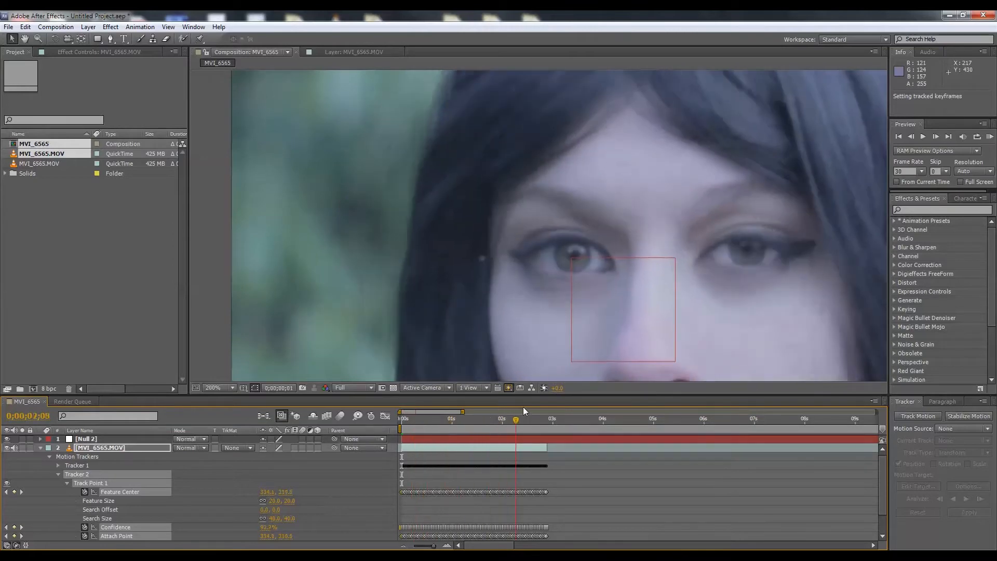
{"action": "left_click_drag", "start_coordinate": [515, 418], "coordinate": [505, 419]}
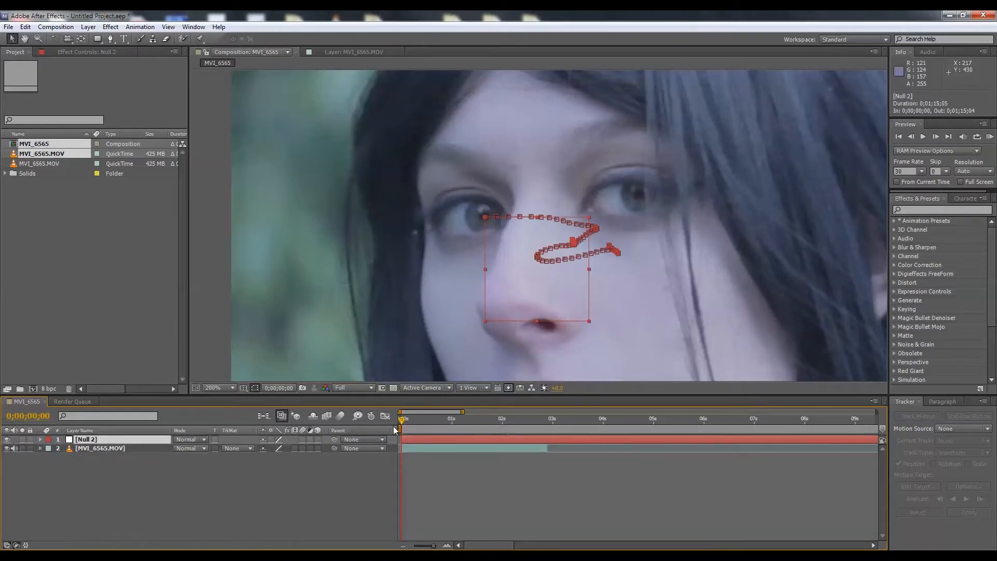
Add a reddish solid layer named 'Eye Color' via Layer > New > Solid
{"action": "left_click", "coordinate": [416, 426]}
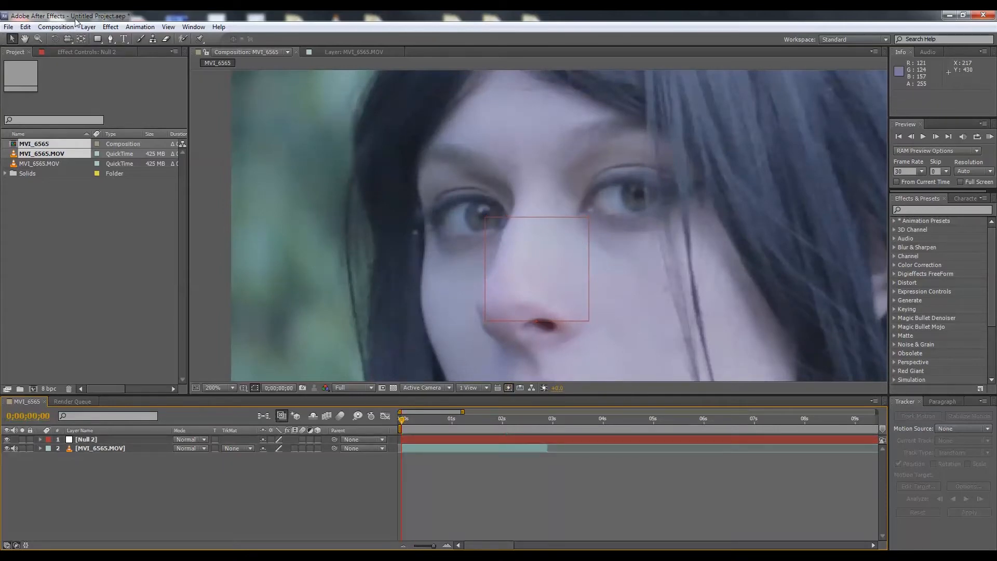
{"action": "left_click", "coordinate": [88, 27]}
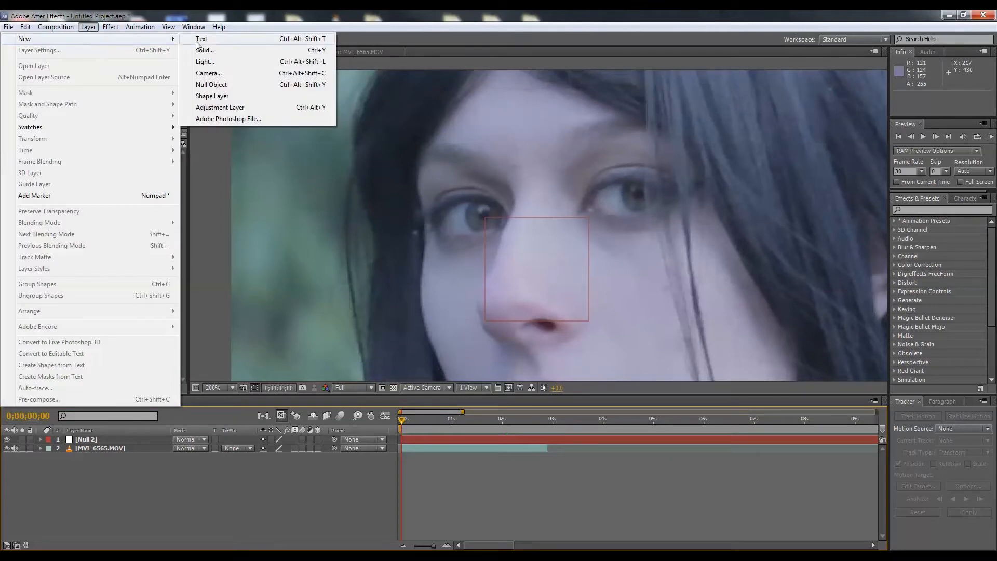
{"action": "left_click", "coordinate": [204, 50]}
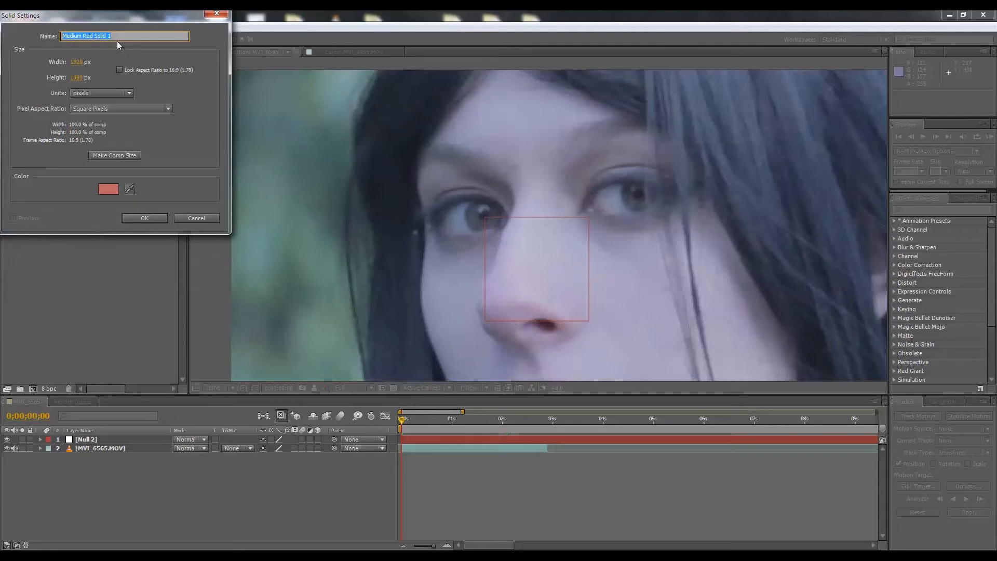
{"action": "type", "text": "Eye Color"}
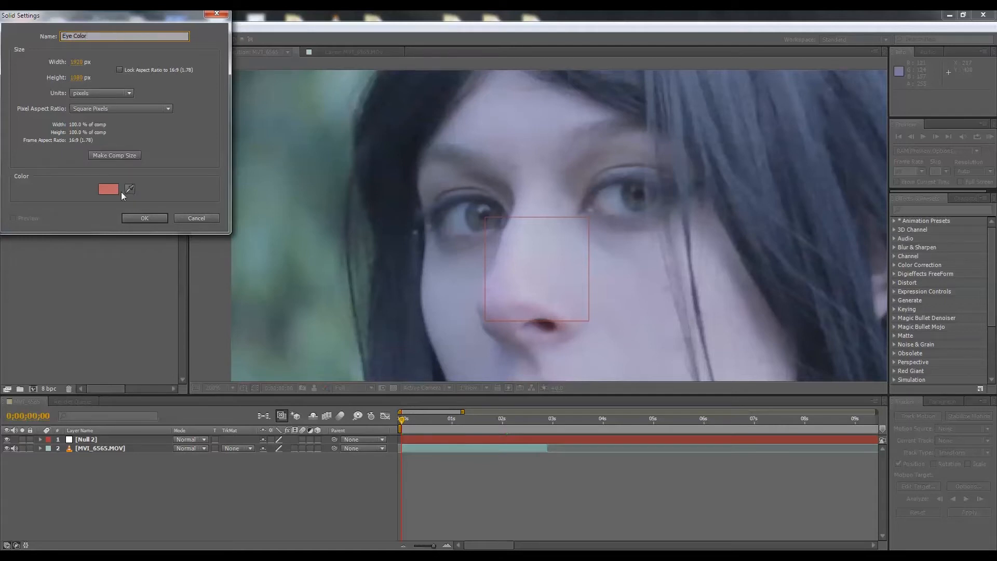
{"action": "left_click", "coordinate": [108, 189]}
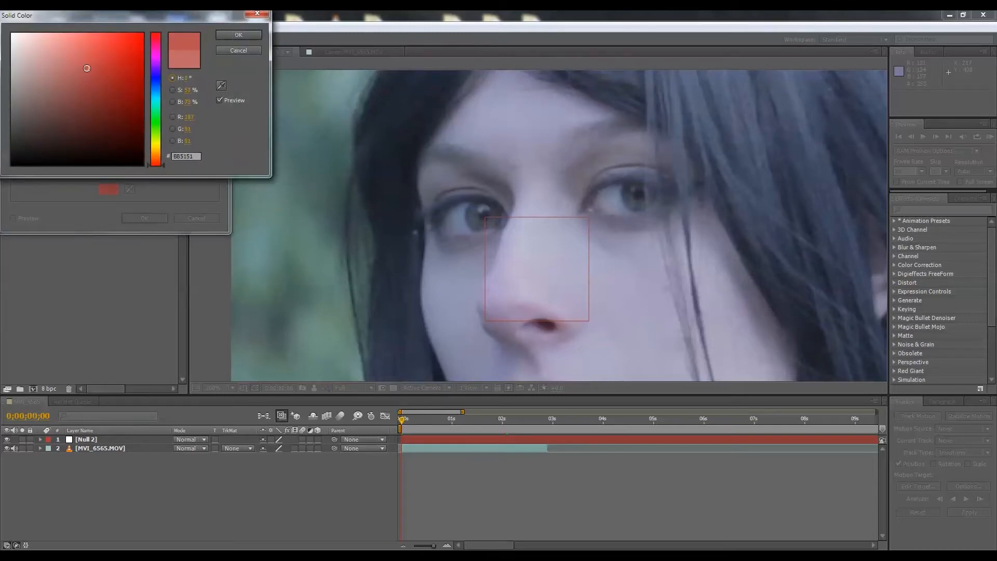
{"action": "left_click", "coordinate": [94, 70]}
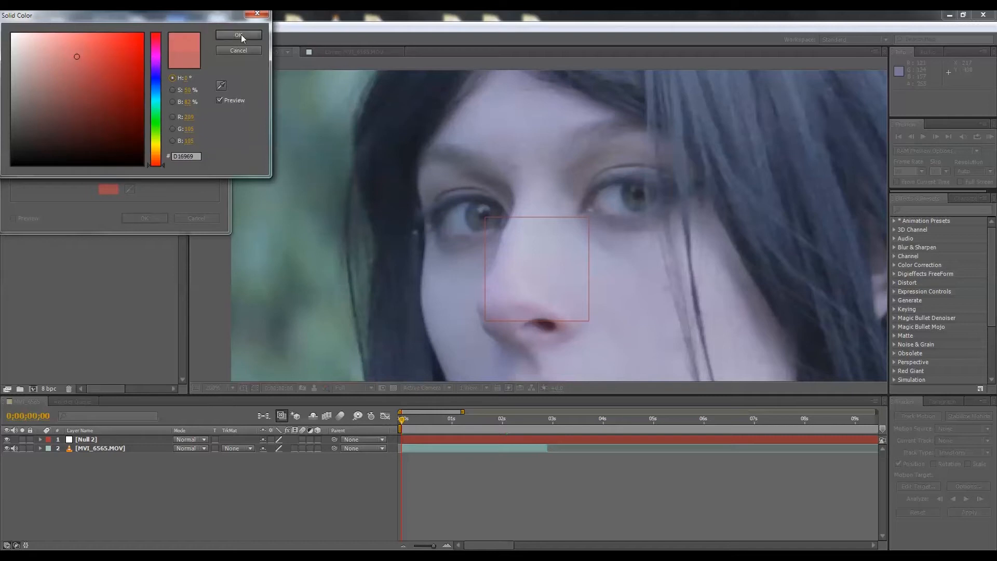
{"action": "left_click", "coordinate": [239, 35]}
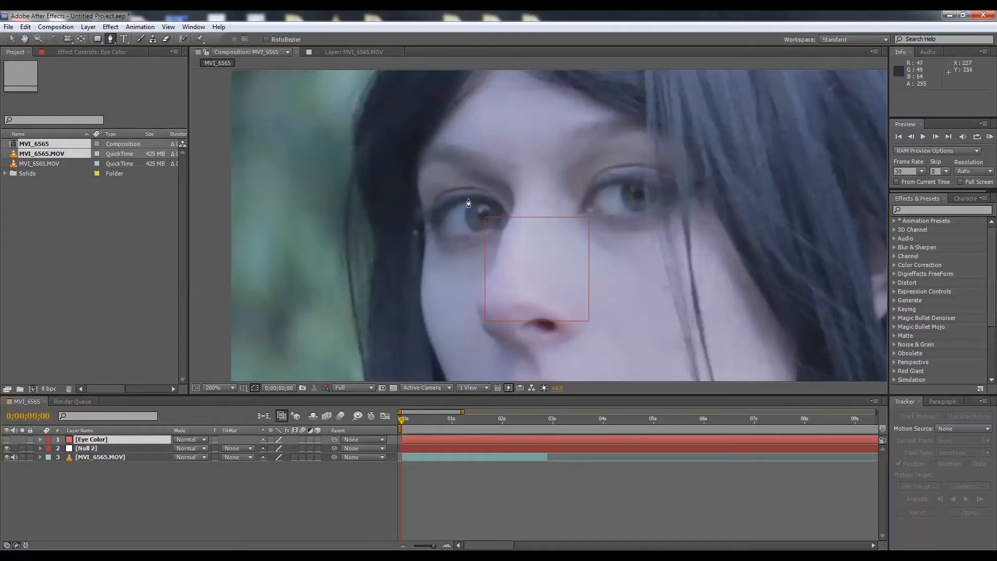
{"action": "mouse_move", "coordinate": [479, 219]}
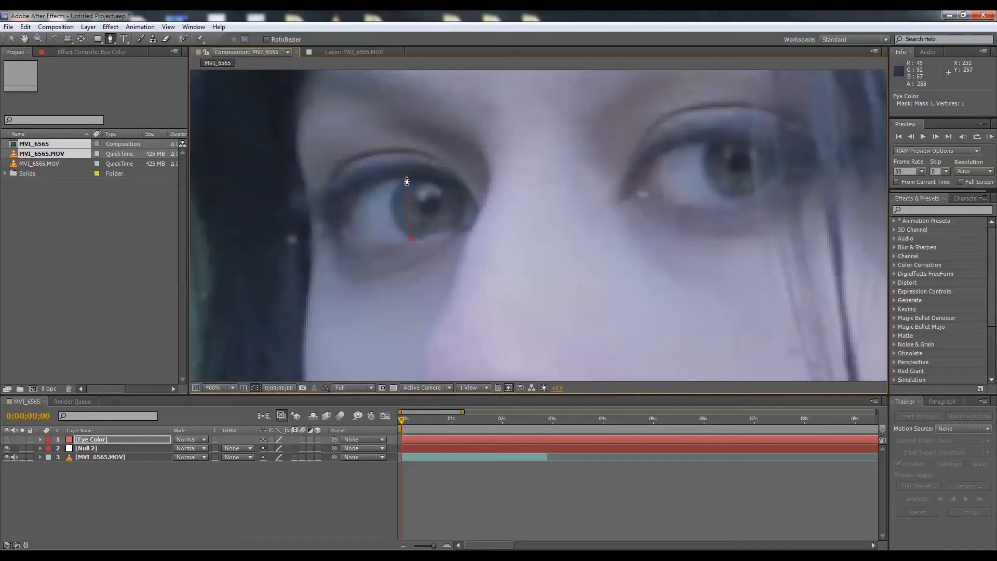
Draw mask points around the left iris on the Eye Color solid, then check a later frame
{"action": "left_click", "coordinate": [462, 194]}
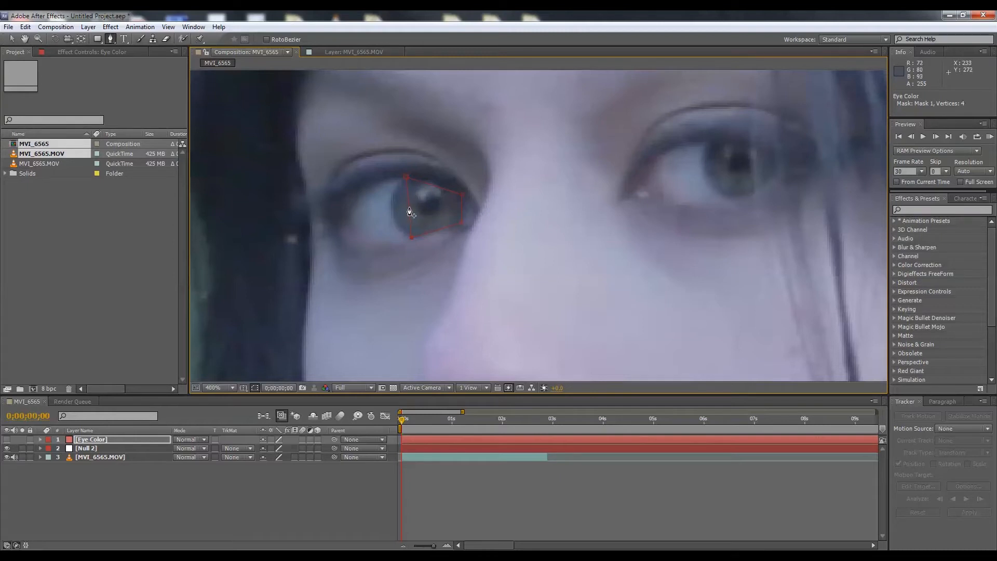
{"action": "mouse_move", "coordinate": [406, 214]}
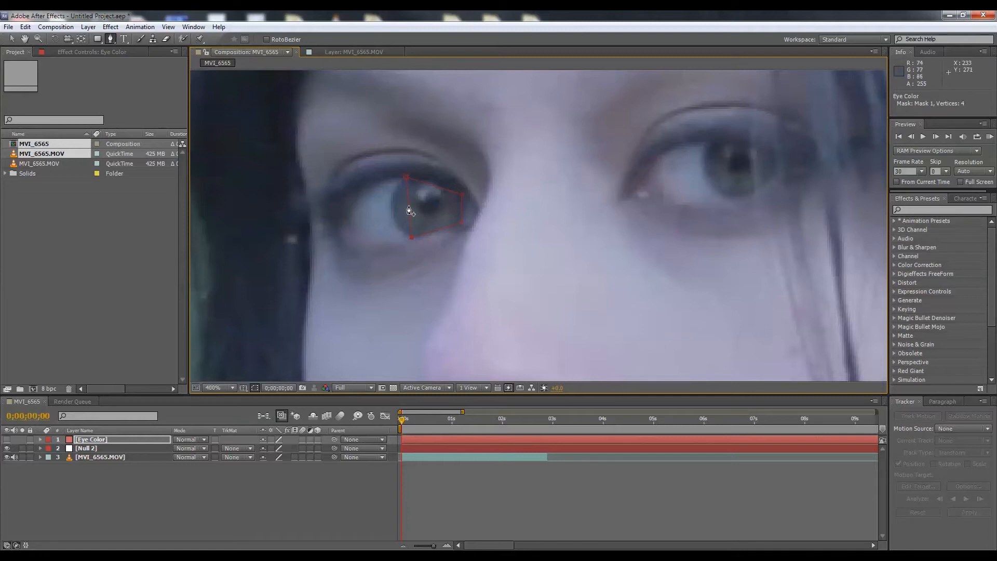
{"action": "left_click", "coordinate": [410, 210]}
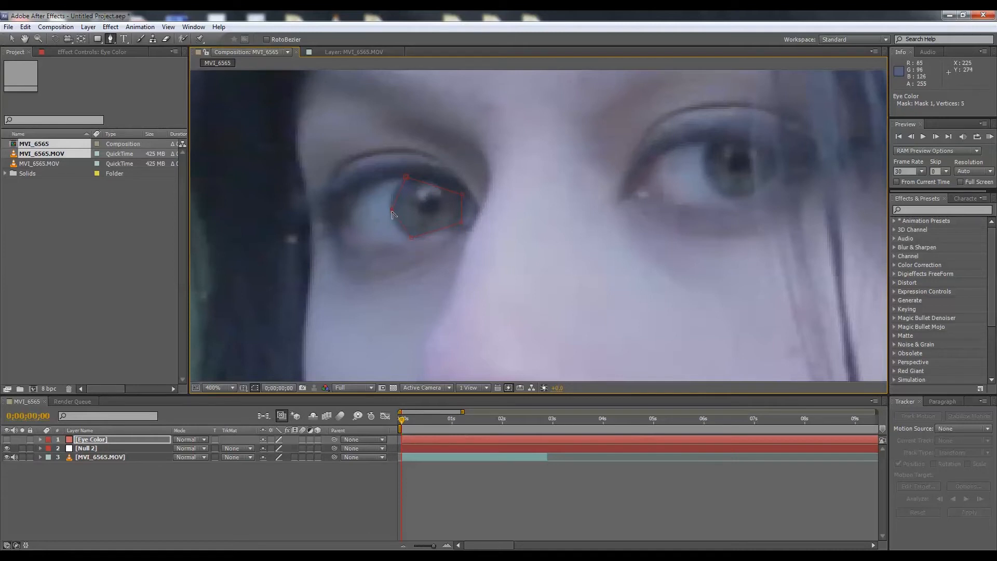
{"action": "mouse_move", "coordinate": [394, 223]}
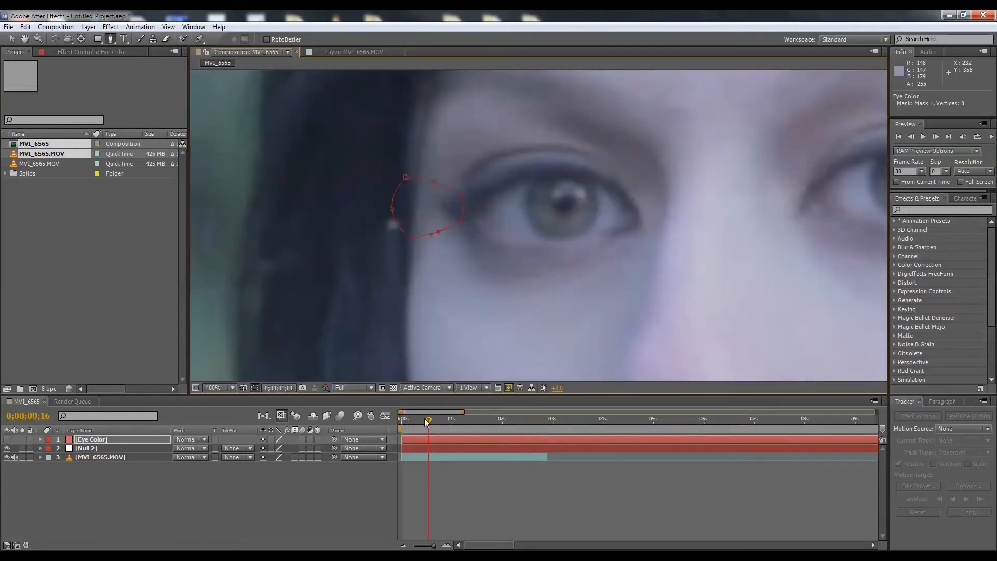
{"action": "left_click", "coordinate": [426, 419]}
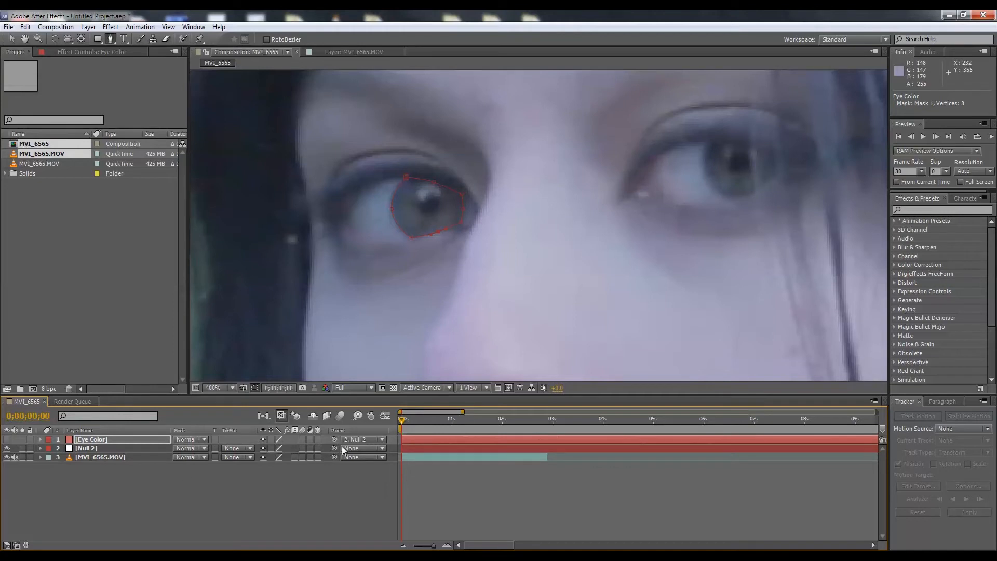
{"action": "mouse_move", "coordinate": [402, 424]}
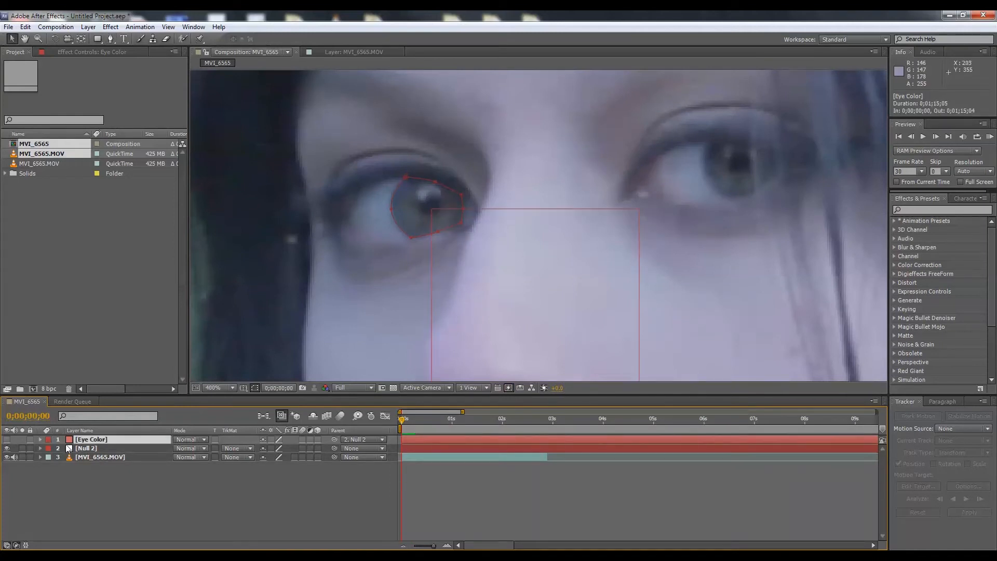
Expand the Eye Color mask properties and enable Mask Path keyframing
{"action": "left_click", "coordinate": [40, 439]}
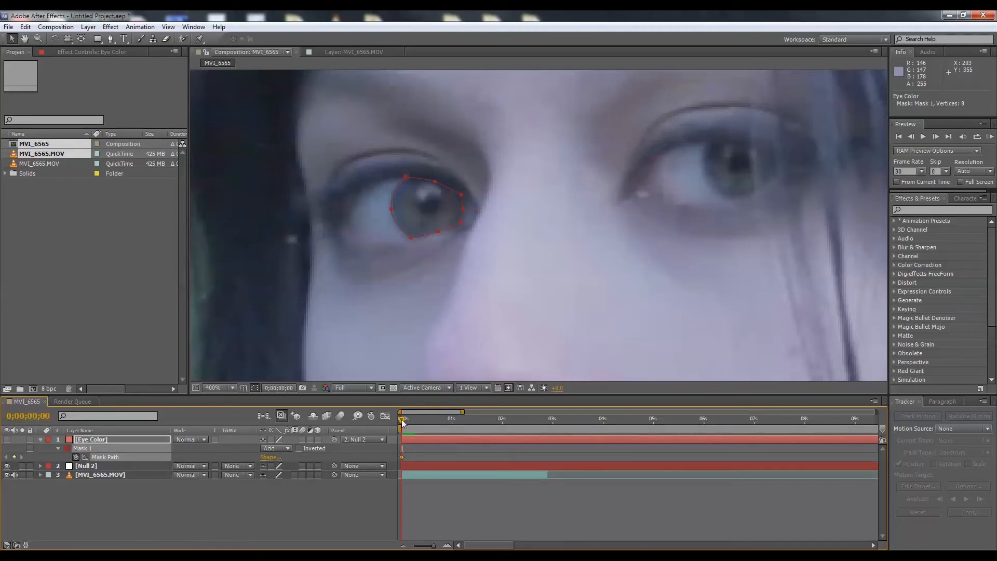
{"action": "mouse_move", "coordinate": [403, 421]}
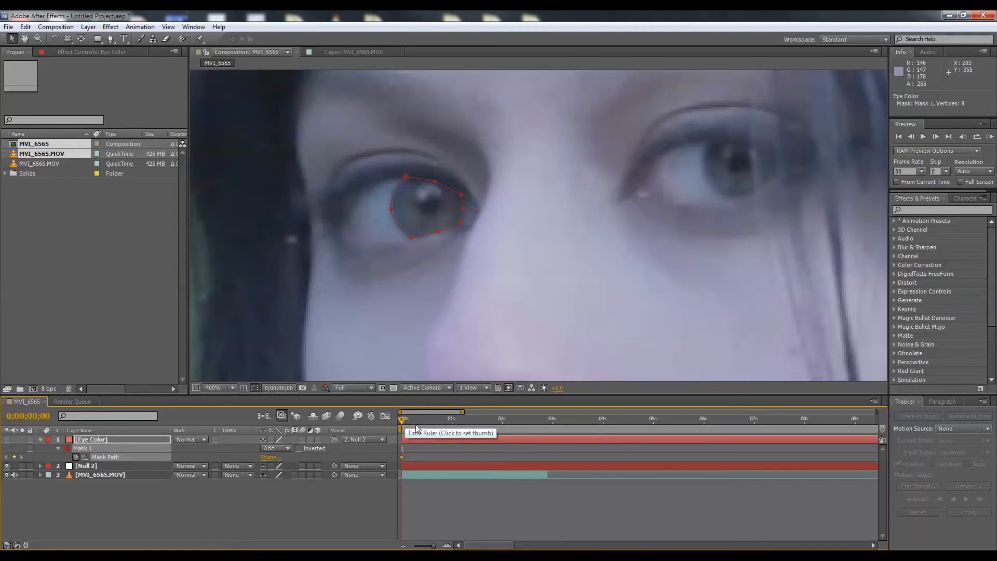
{"action": "left_click", "coordinate": [402, 418]}
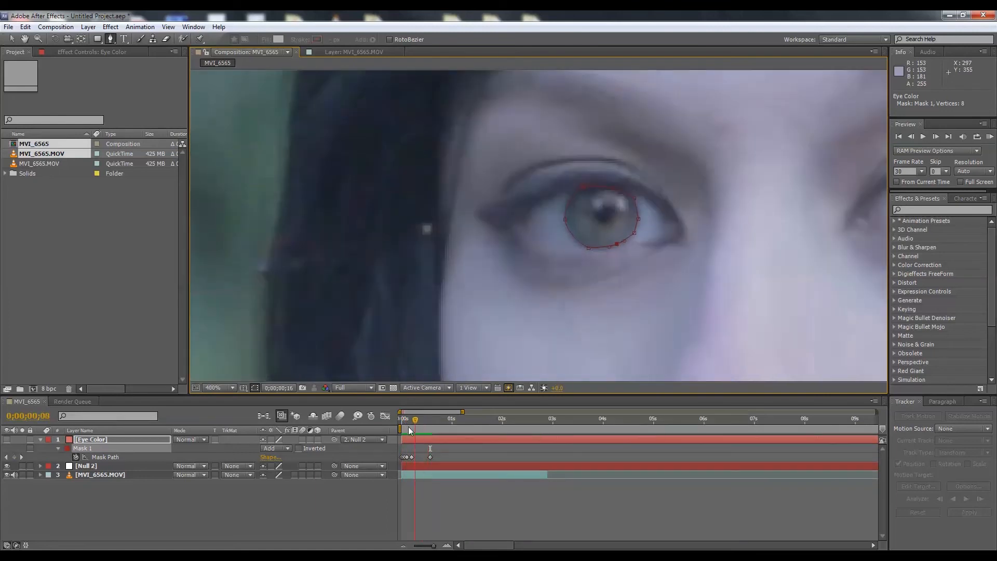
Feather the Eye Color mask edges and set the layer blending mode to Overlay
{"action": "left_click", "coordinate": [435, 419]}
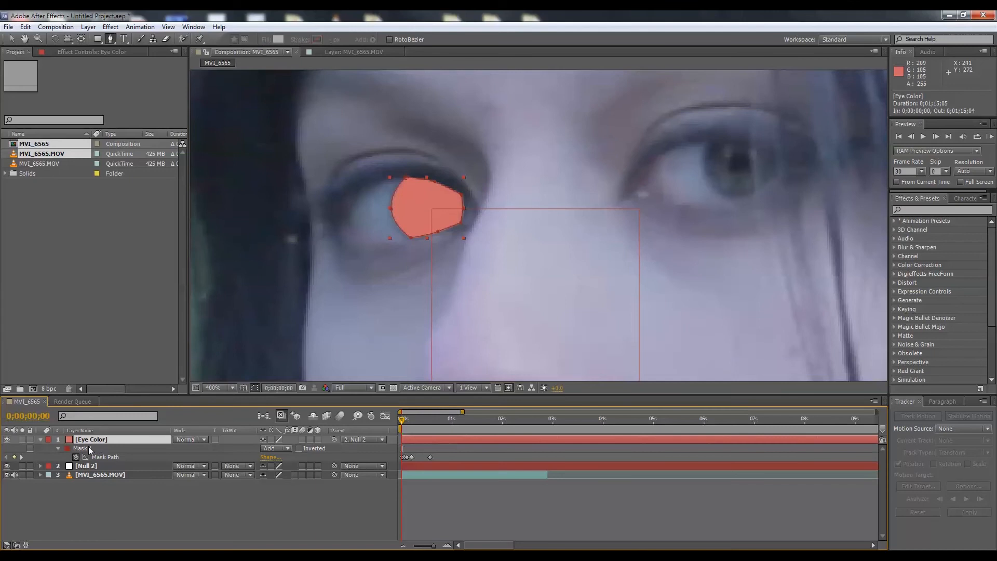
{"action": "right_click", "coordinate": [91, 439]}
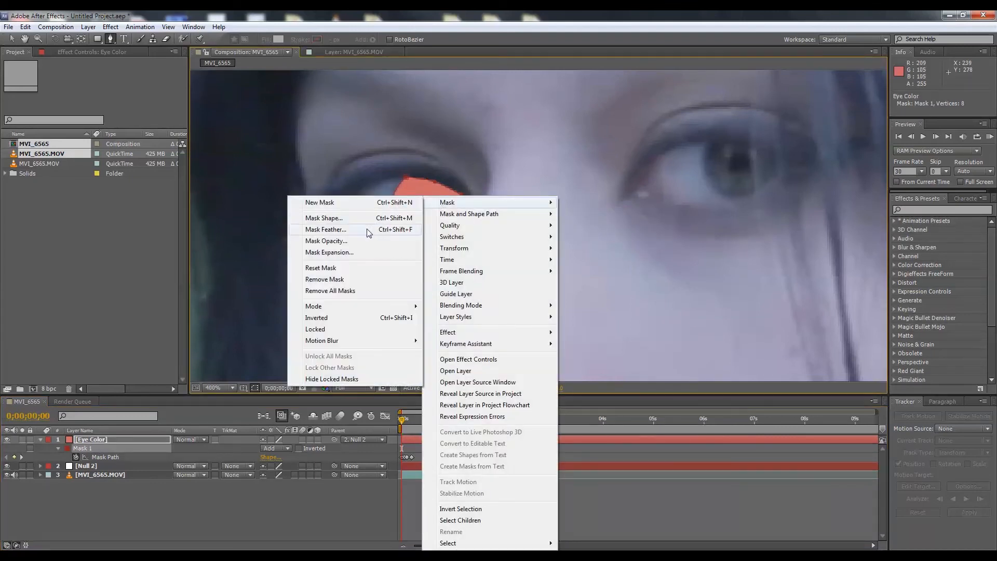
{"action": "left_click", "coordinate": [325, 229]}
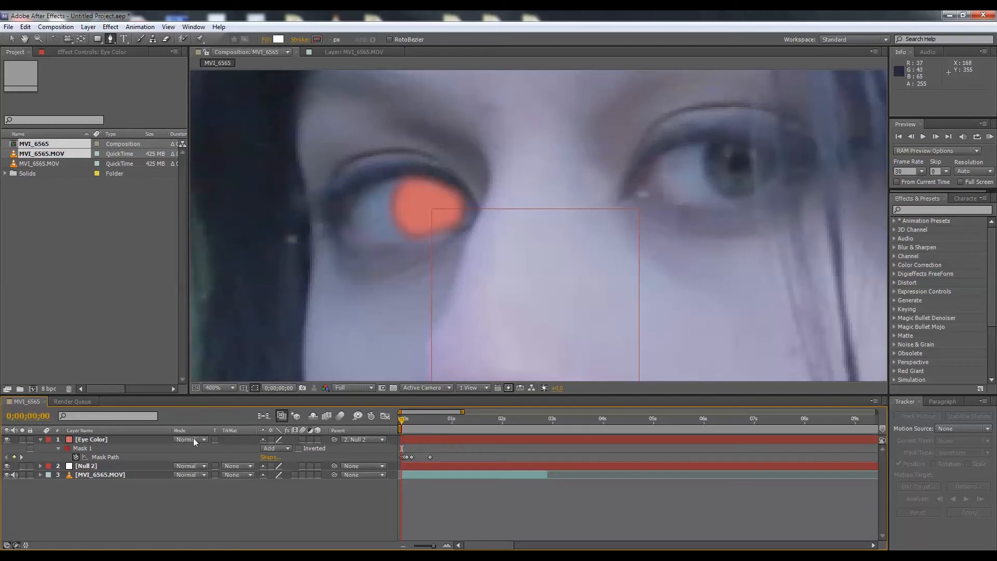
{"action": "left_click", "coordinate": [189, 439]}
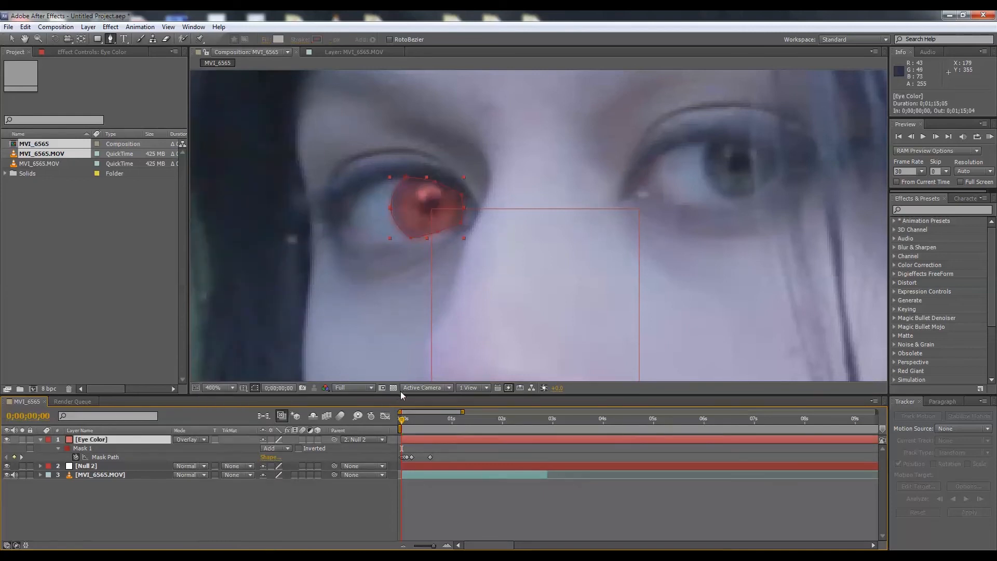
{"action": "mouse_move", "coordinate": [454, 305]}
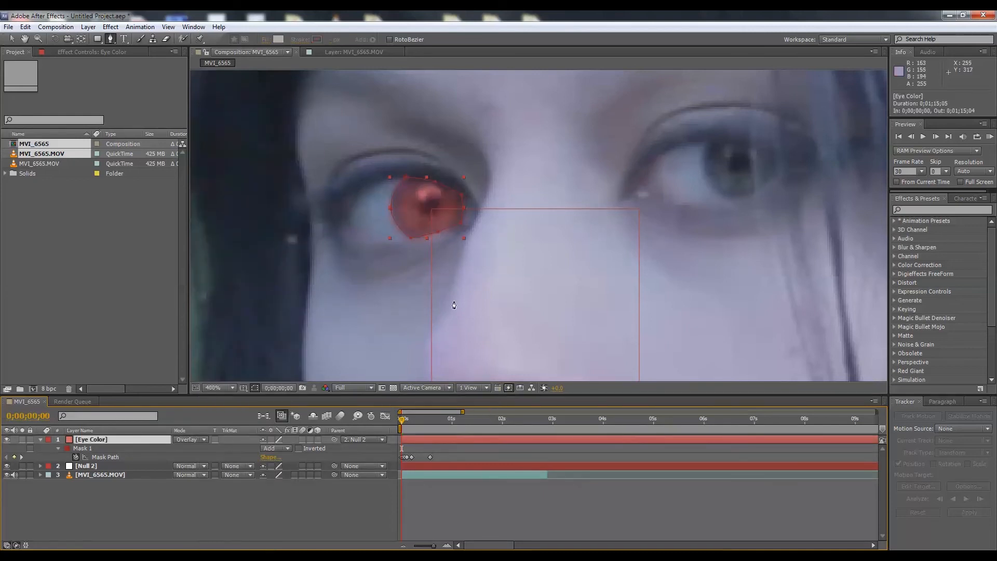
{"action": "mouse_move", "coordinate": [352, 335]}
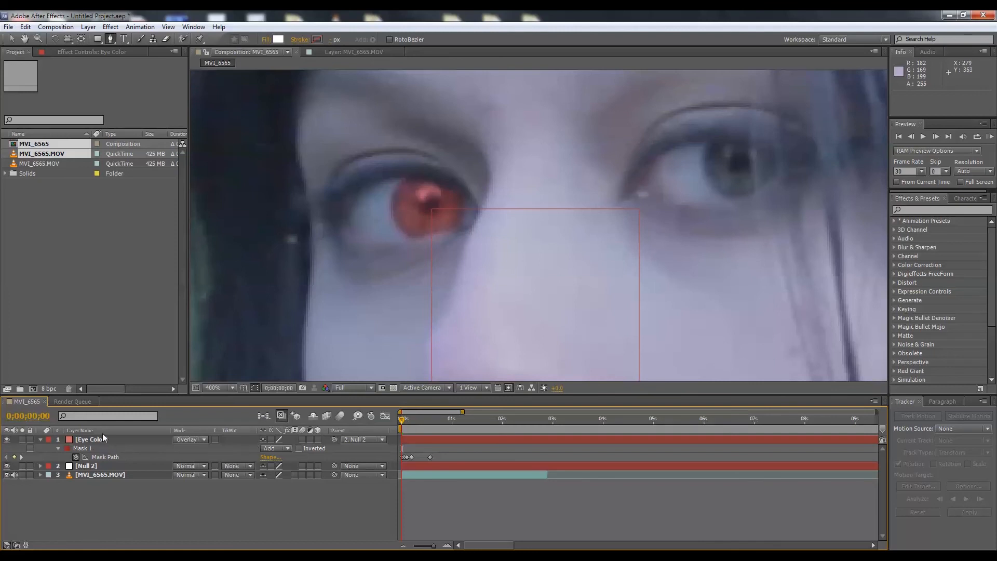
Add Brightness & Contrast to Eye Color, raising brightness and lowering contrast
{"action": "left_click", "coordinate": [86, 439]}
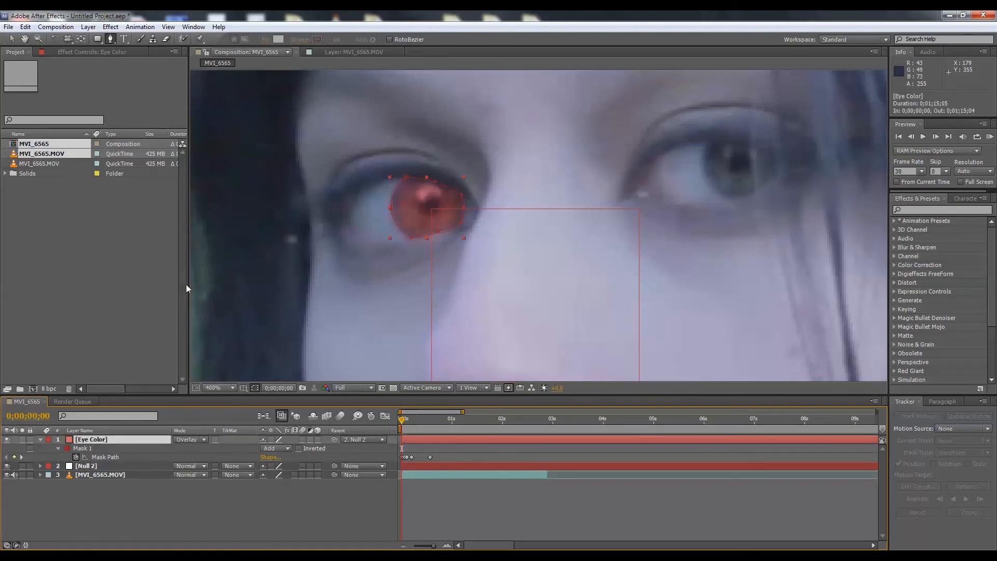
{"action": "left_click", "coordinate": [111, 27]}
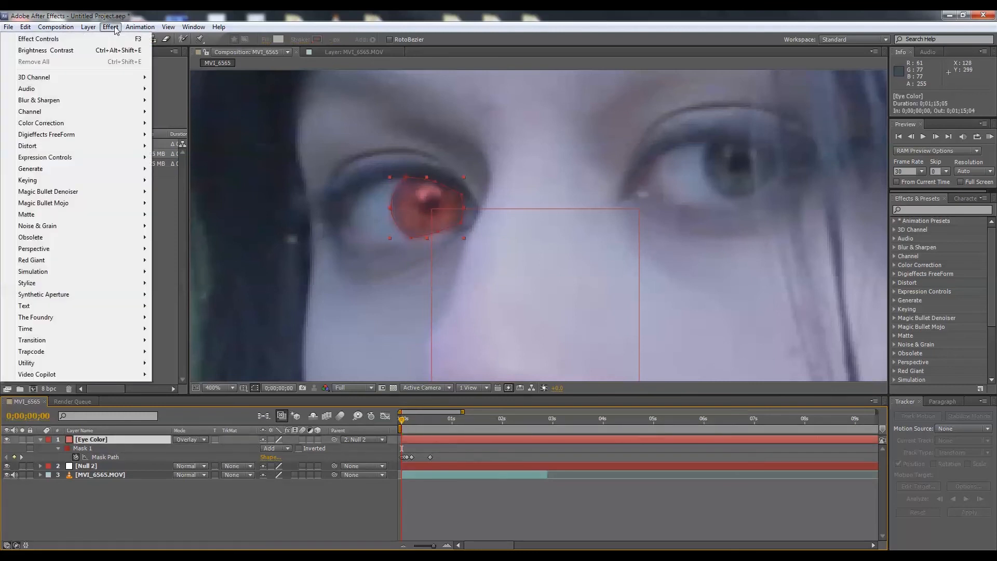
{"action": "mouse_move", "coordinate": [116, 123]}
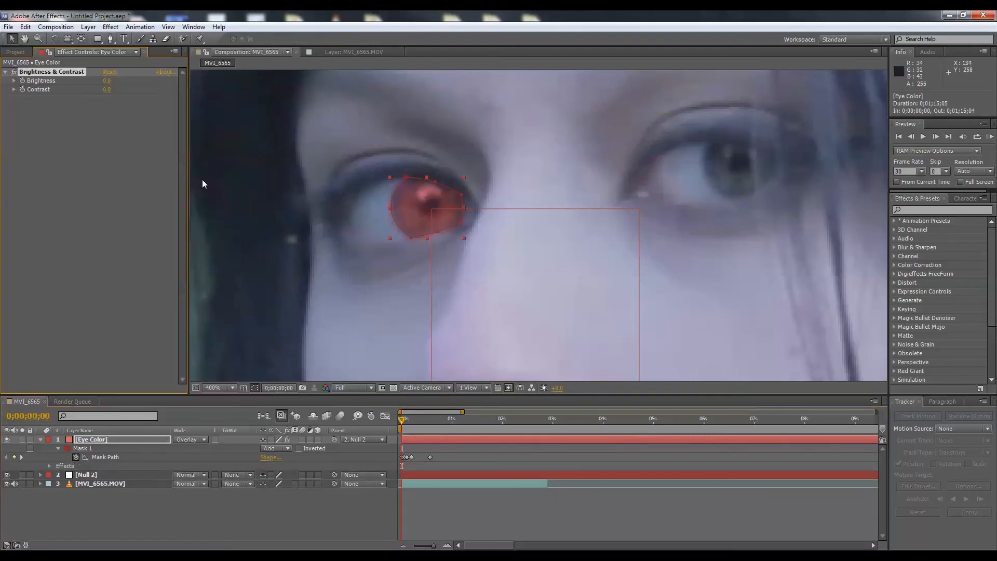
{"action": "left_click_drag", "start_coordinate": [106, 89], "coordinate": [127, 89]}
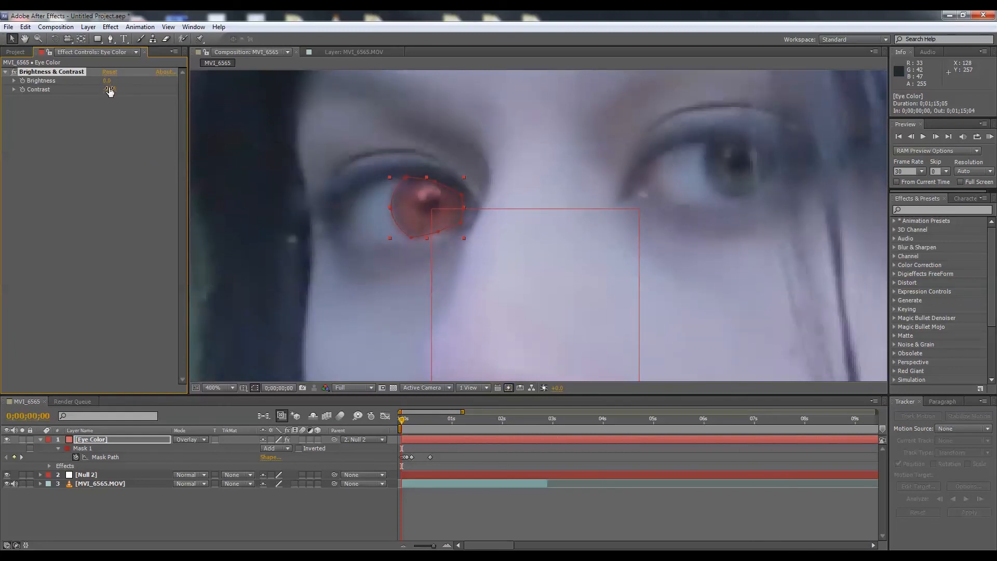
{"action": "left_click_drag", "start_coordinate": [108, 89], "coordinate": [99, 94]}
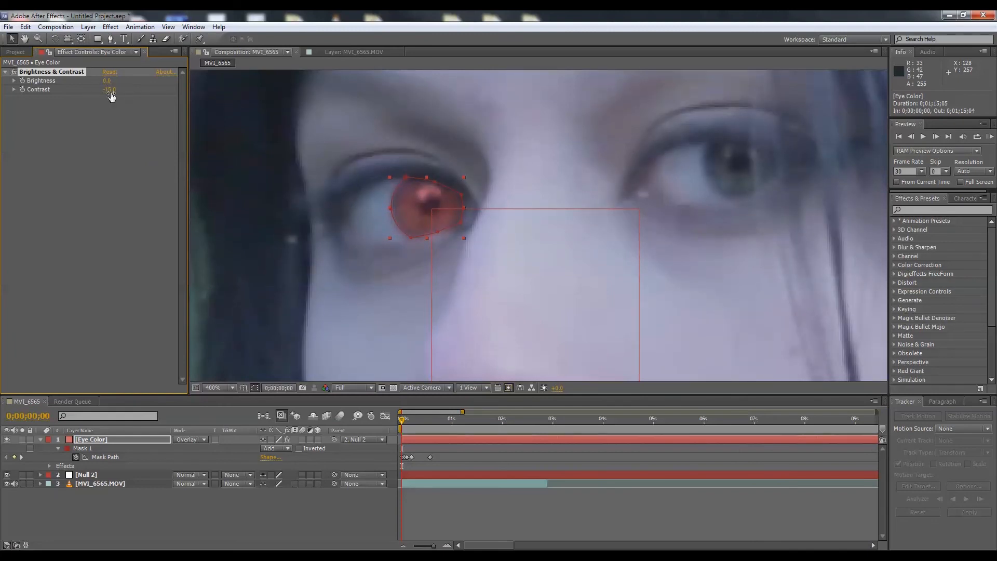